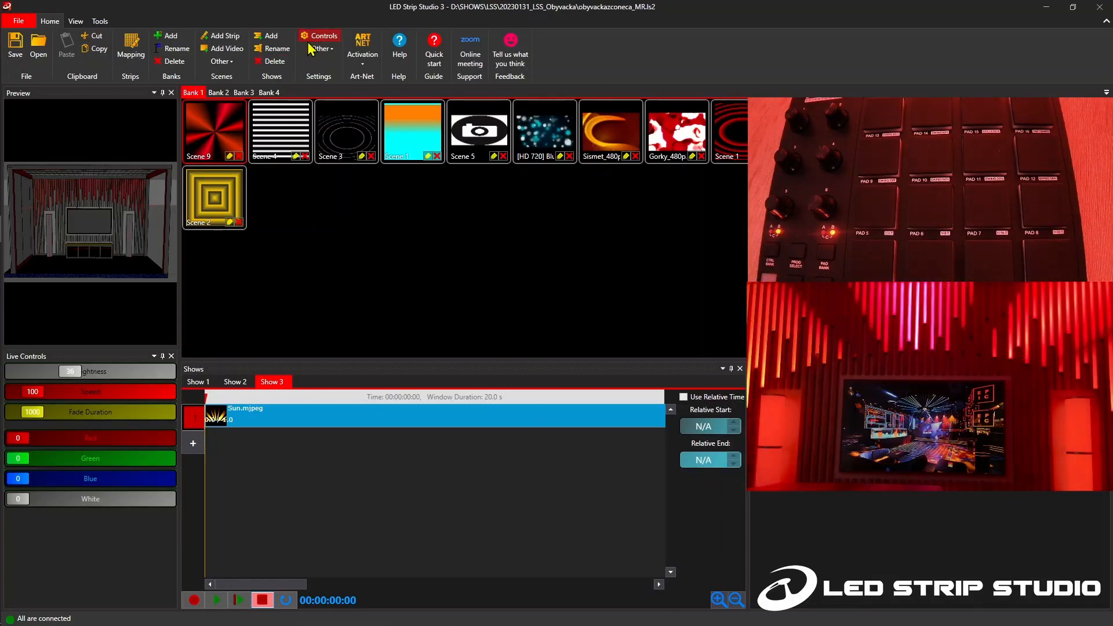
- Open the MIDI input controls and choose Input: MPD218 [Emulated] as the device
{"action": "left_click", "coordinate": [319, 36]}
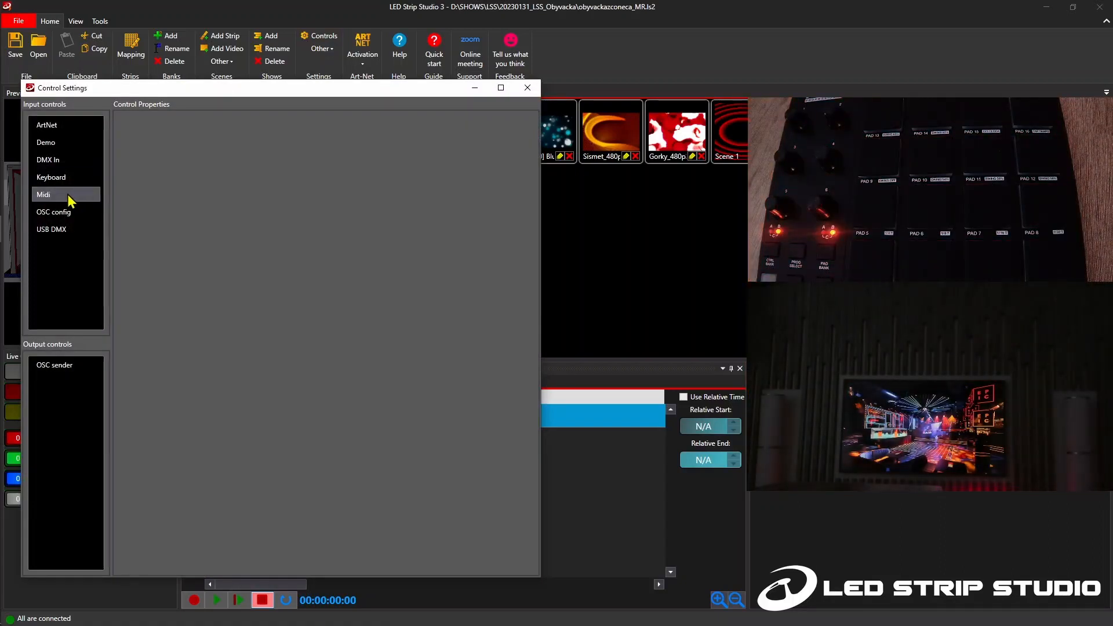
{"action": "left_click", "coordinate": [44, 194]}
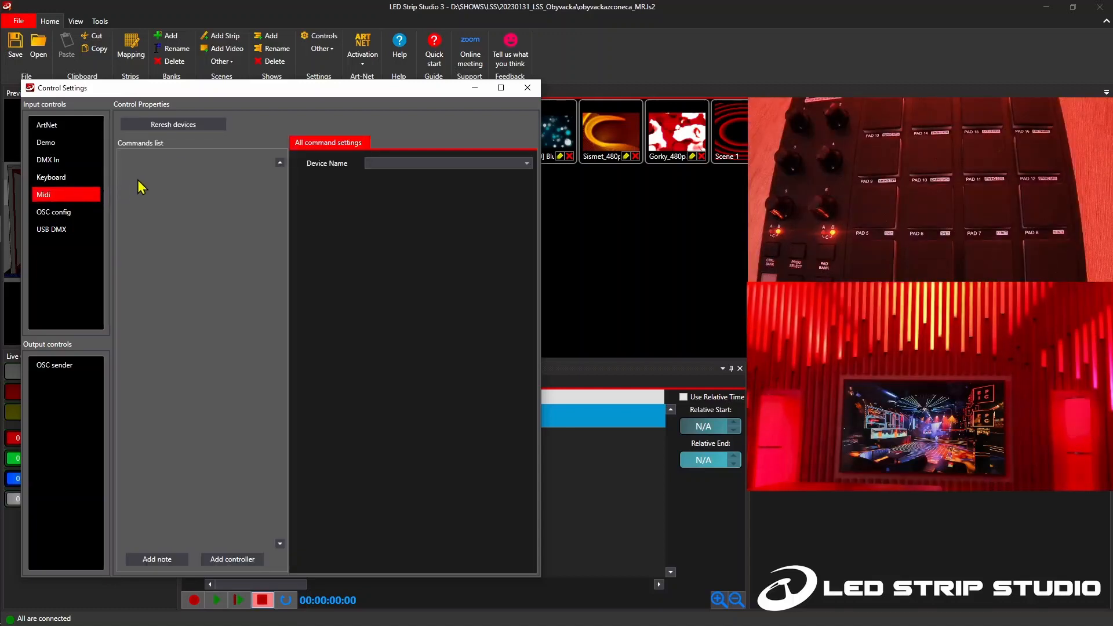
{"action": "left_click", "coordinate": [447, 164]}
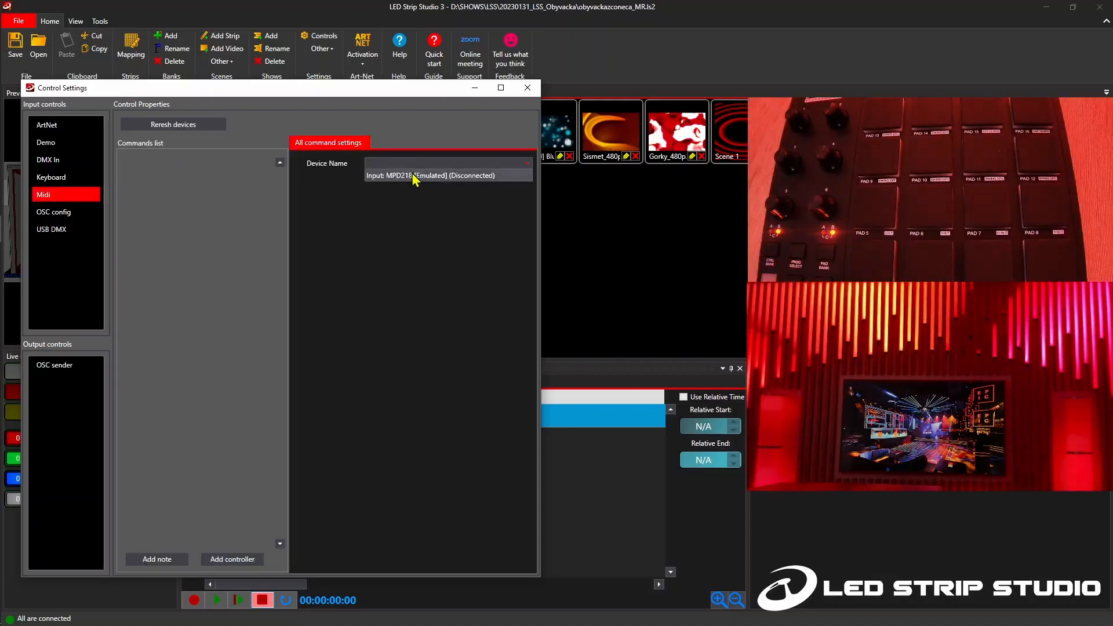
{"action": "left_click", "coordinate": [439, 175]}
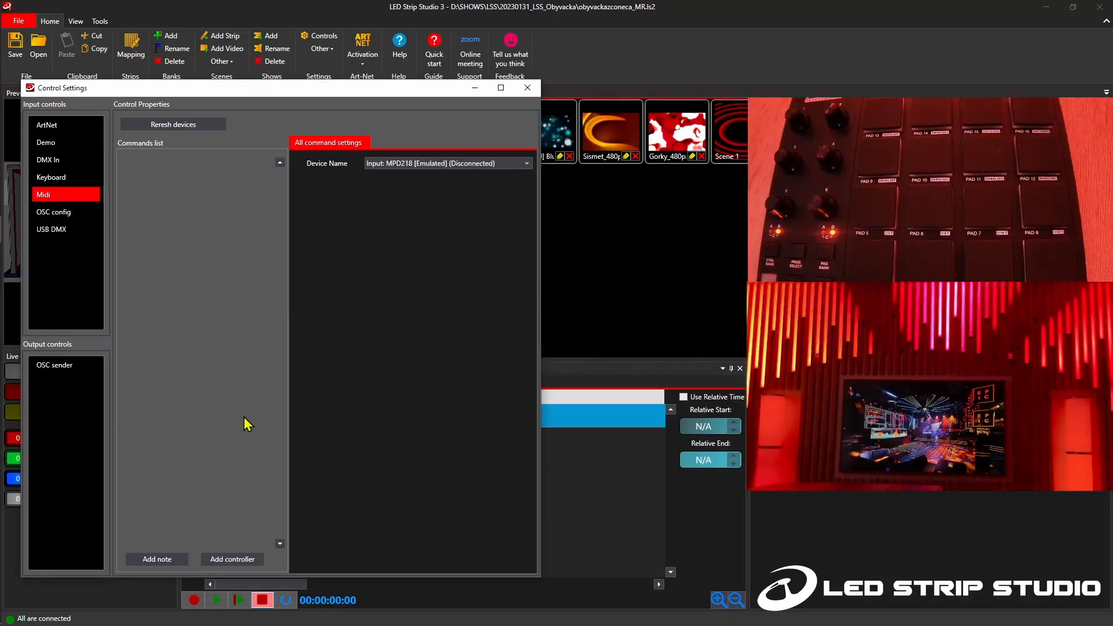
{"action": "mouse_move", "coordinate": [156, 560]}
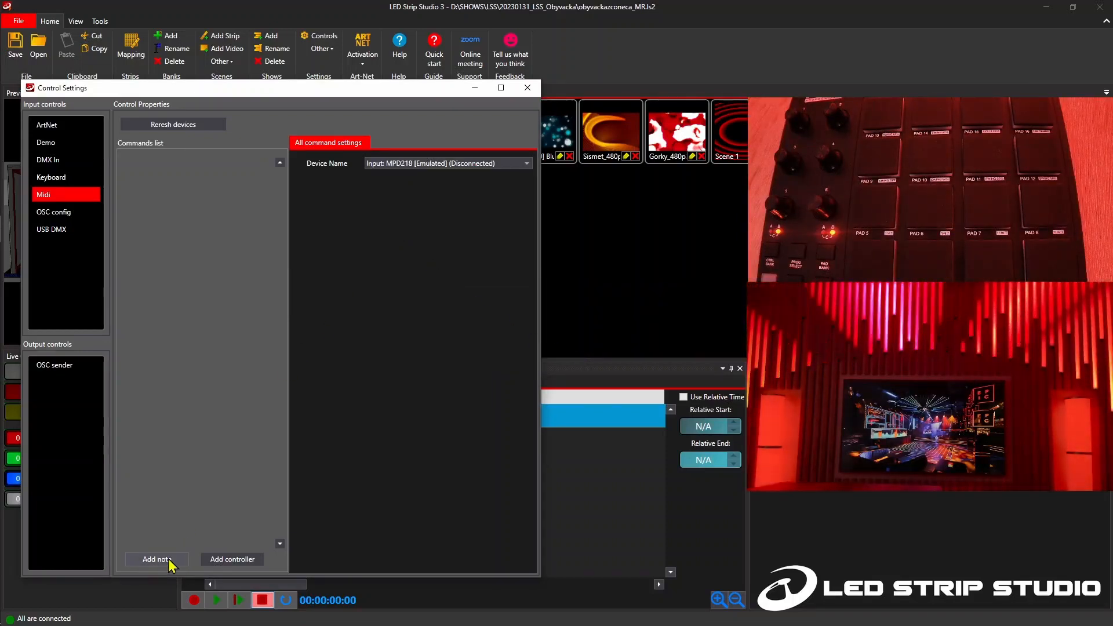
- Add MIDI note commands for notes 9 and 10, pointing the second at the next scene
{"action": "left_click", "coordinate": [156, 559]}
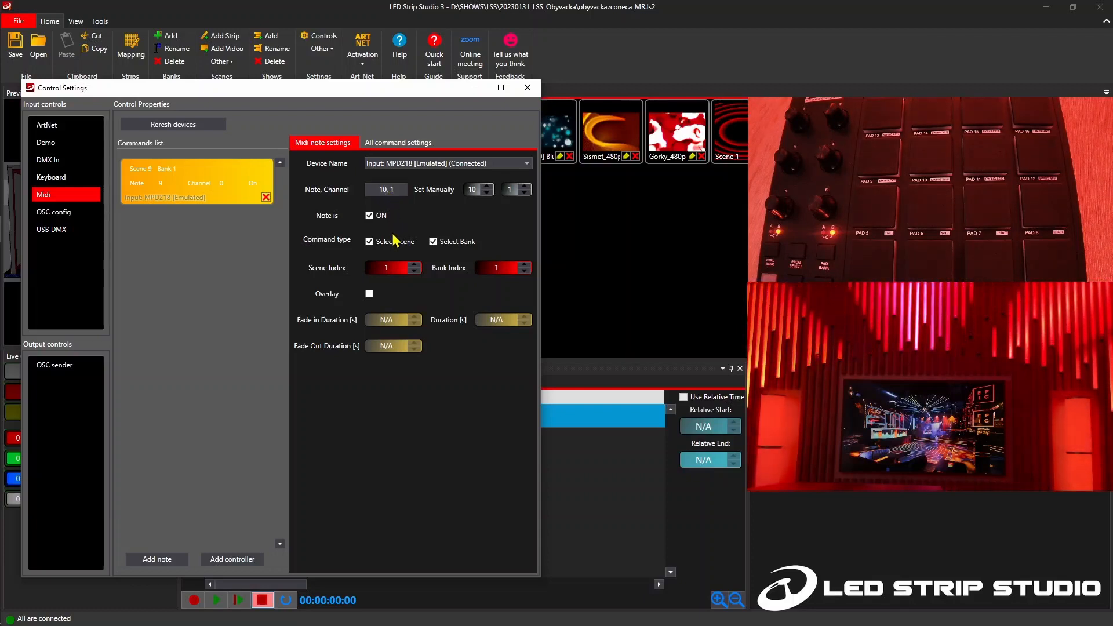
{"action": "left_click", "coordinate": [433, 242]}
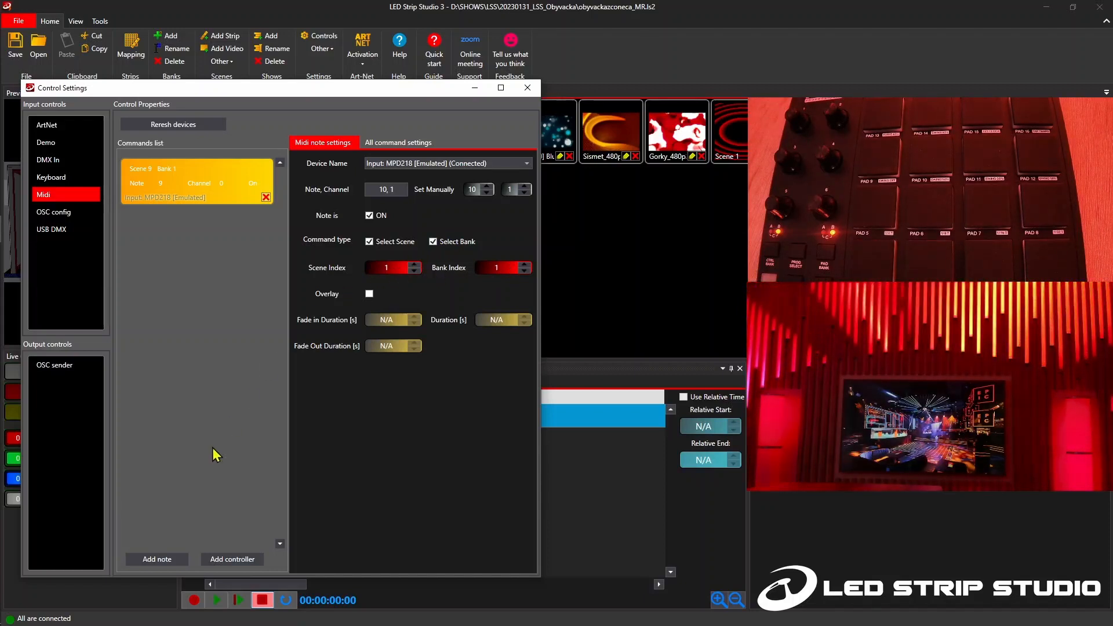
{"action": "left_click", "coordinate": [156, 559]}
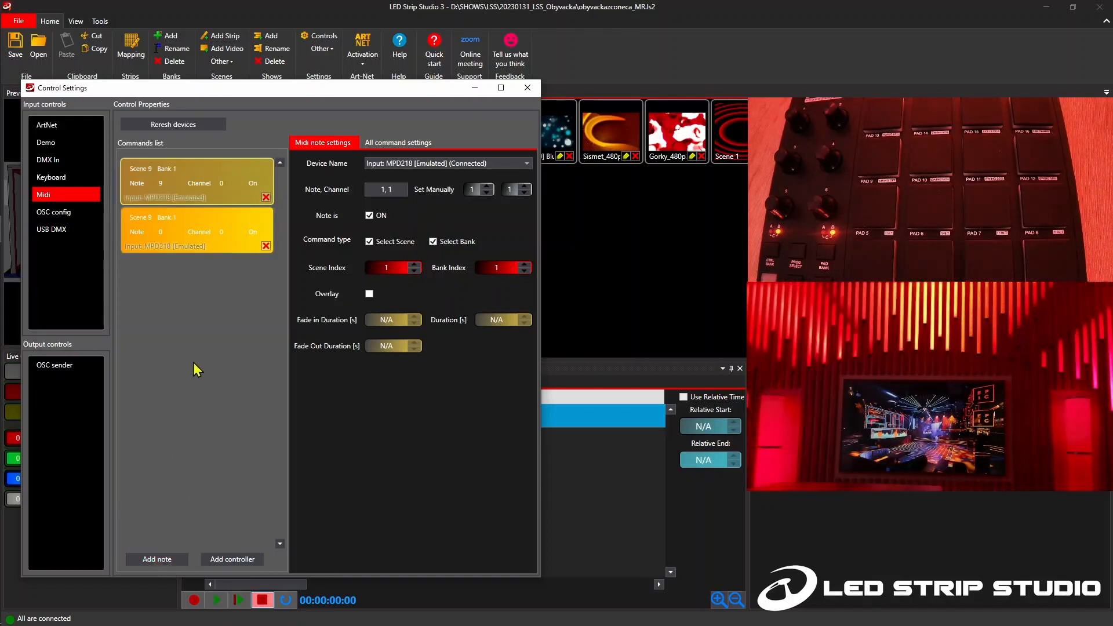
{"action": "left_click", "coordinate": [386, 189]}
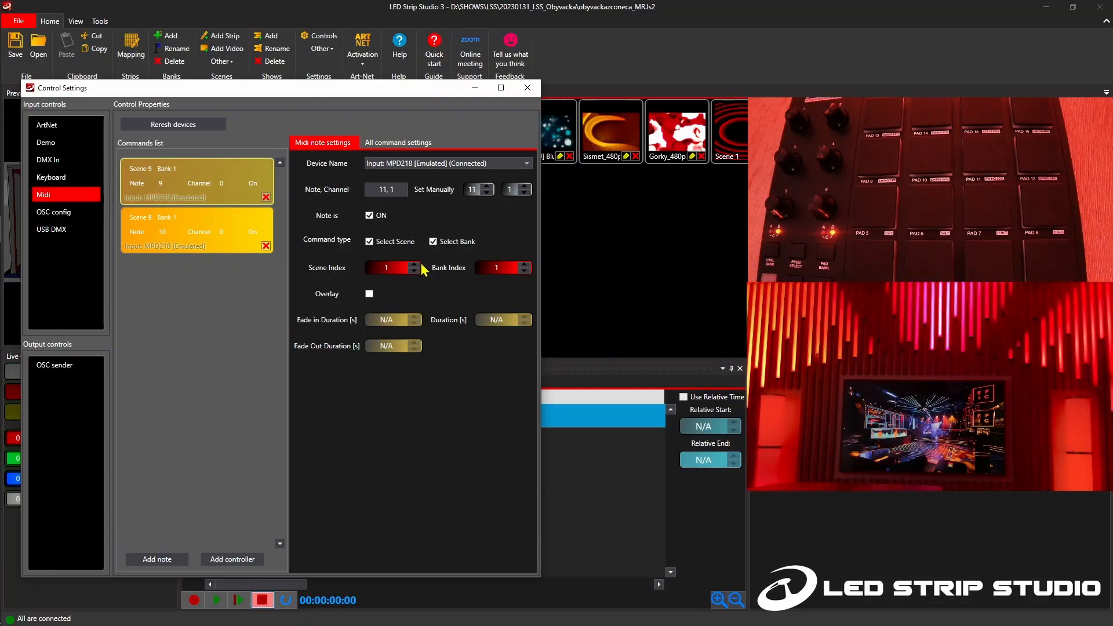
{"action": "left_click", "coordinate": [416, 265]}
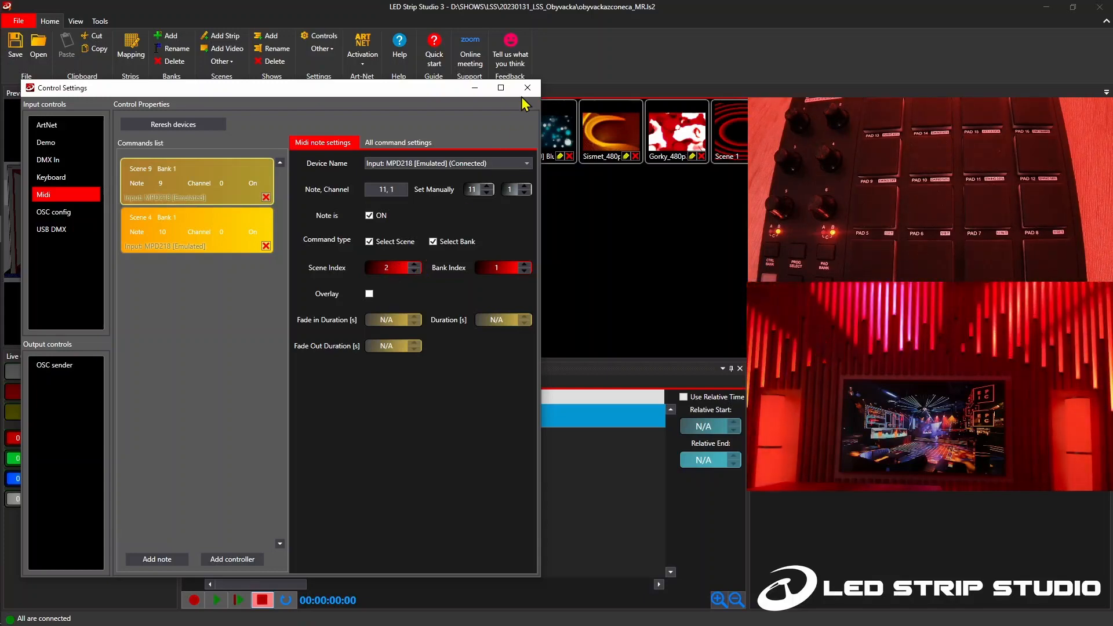
- Close the Control Settings window to return to the Bank 1 scenes
{"action": "left_click", "coordinate": [527, 87]}
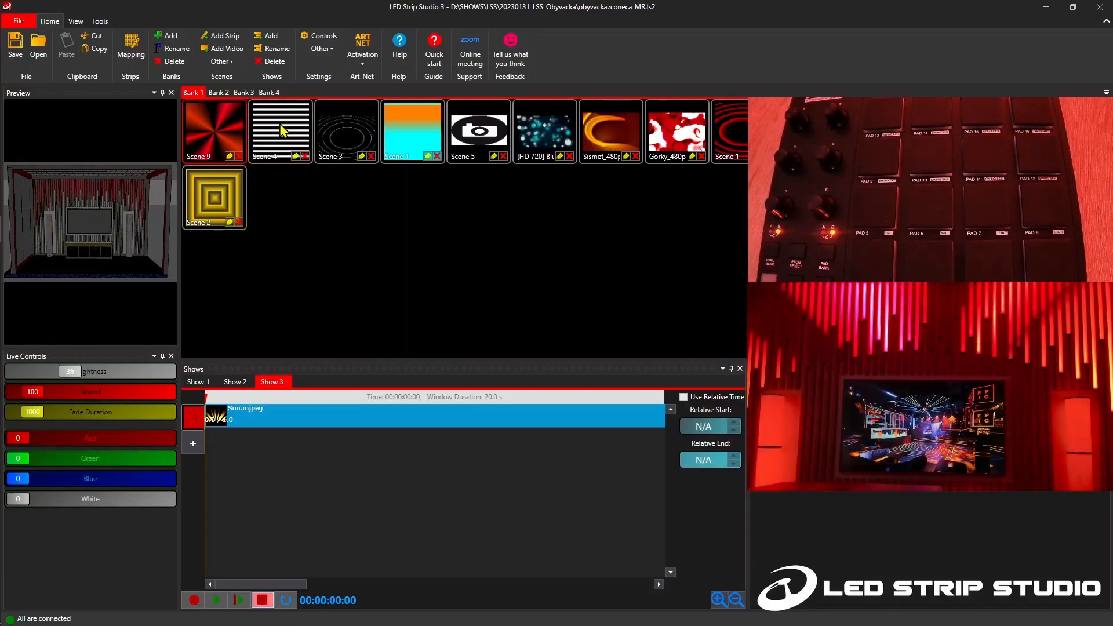
- Reopen the Controls settings and show the Midi input commands
{"action": "left_click", "coordinate": [319, 36]}
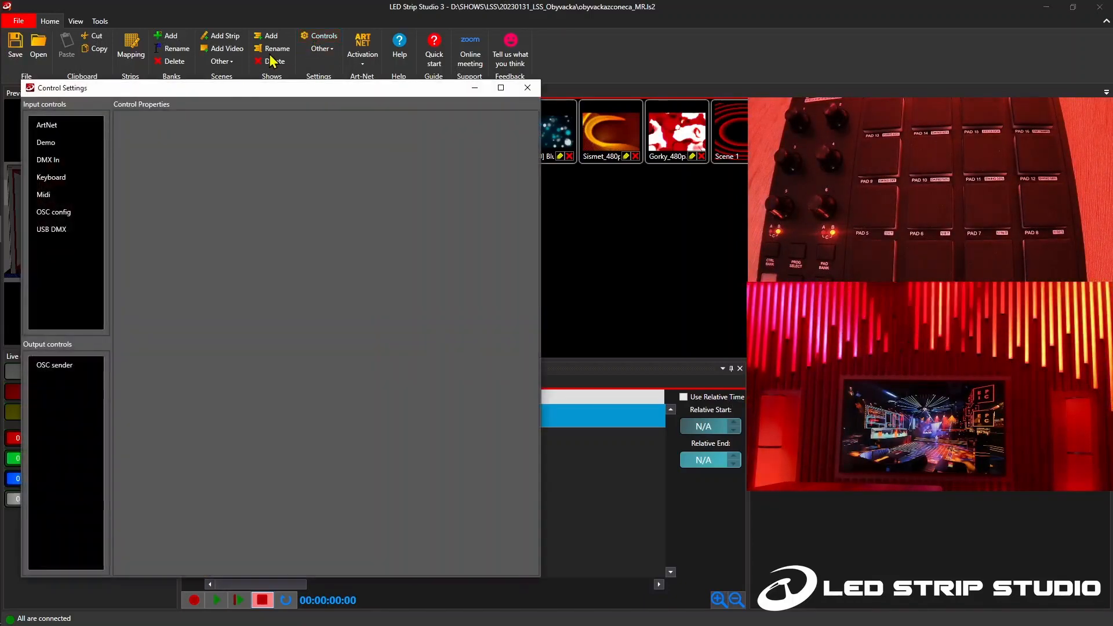
{"action": "left_click", "coordinate": [44, 195]}
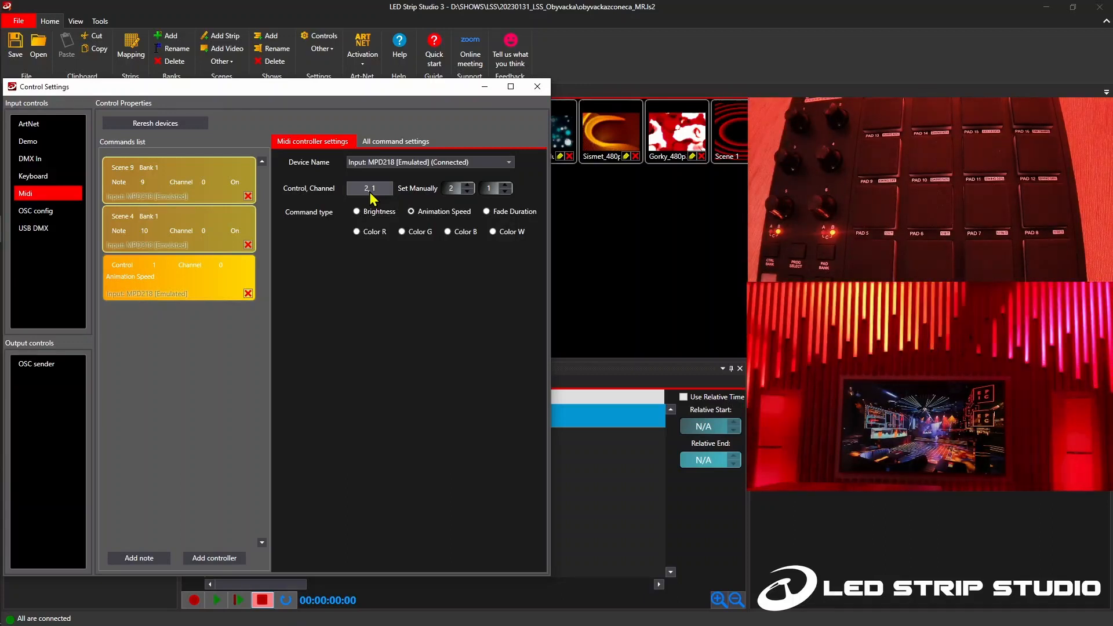
- Add a MIDI controller command set to Brightness, learning the second knob as control 2
{"action": "left_click", "coordinate": [214, 557]}
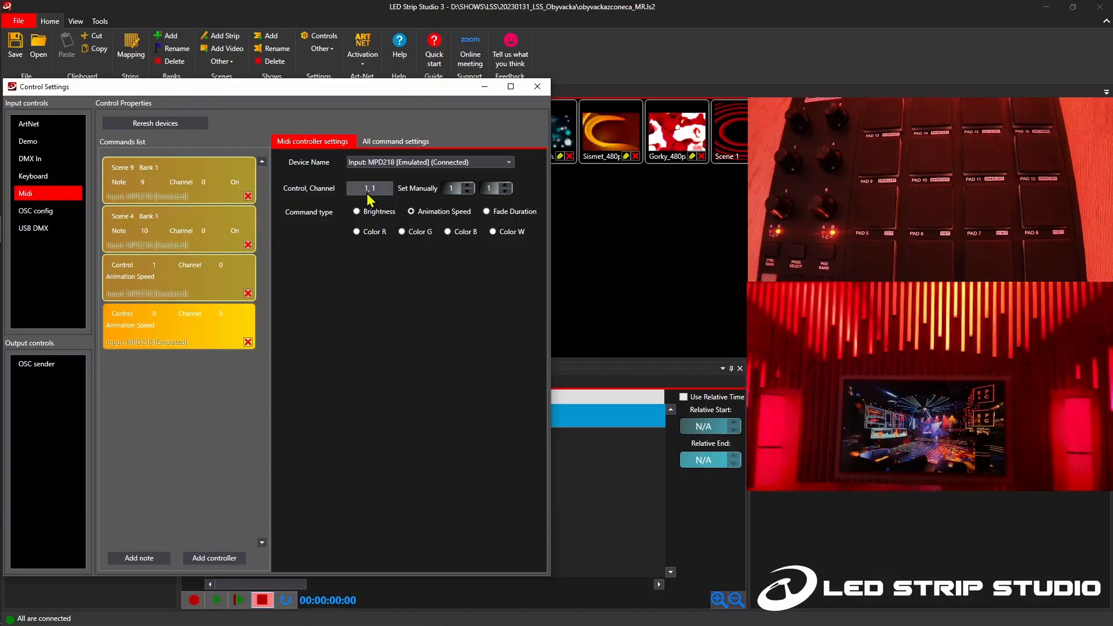
{"action": "left_click", "coordinate": [357, 211]}
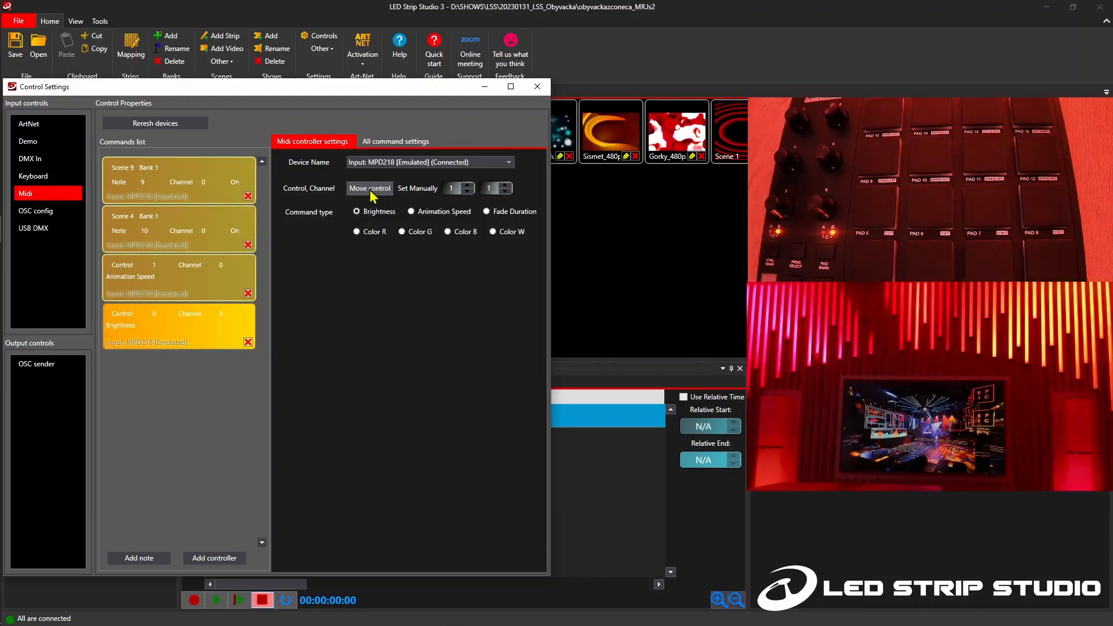
{"action": "left_click", "coordinate": [368, 188]}
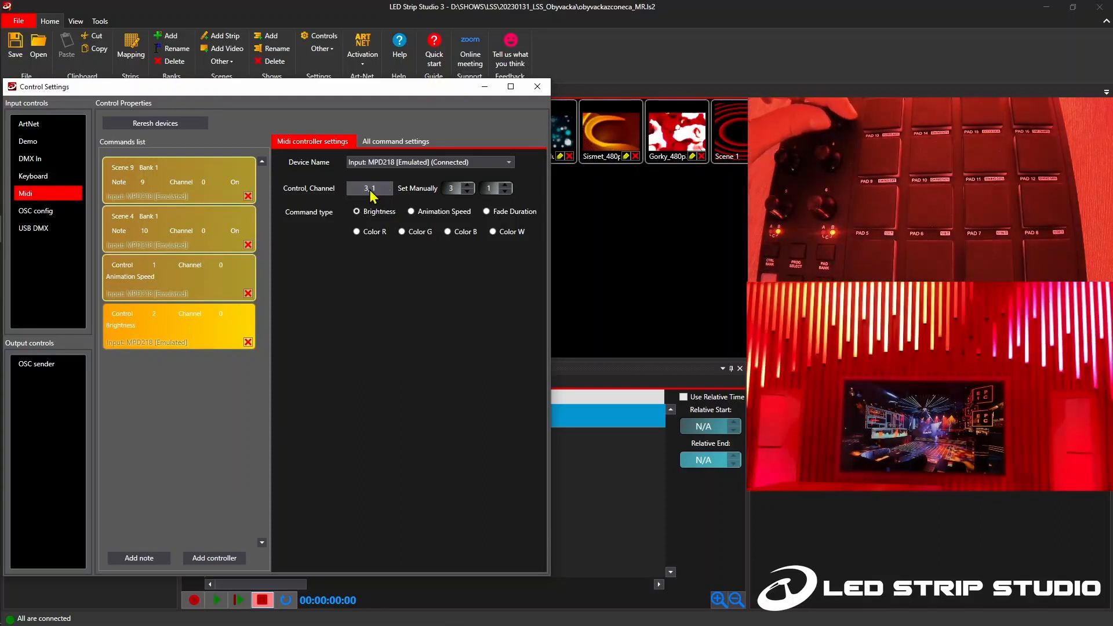